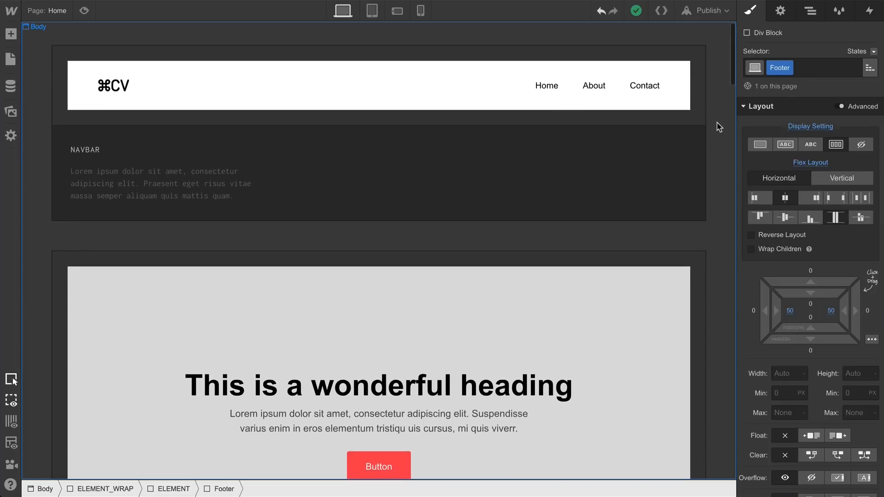
Step: Copy the UI kit's Footer div and paste it into the destination project below the hero
{"action": "scroll", "scroll_direction": "down", "scroll_amount": 3}
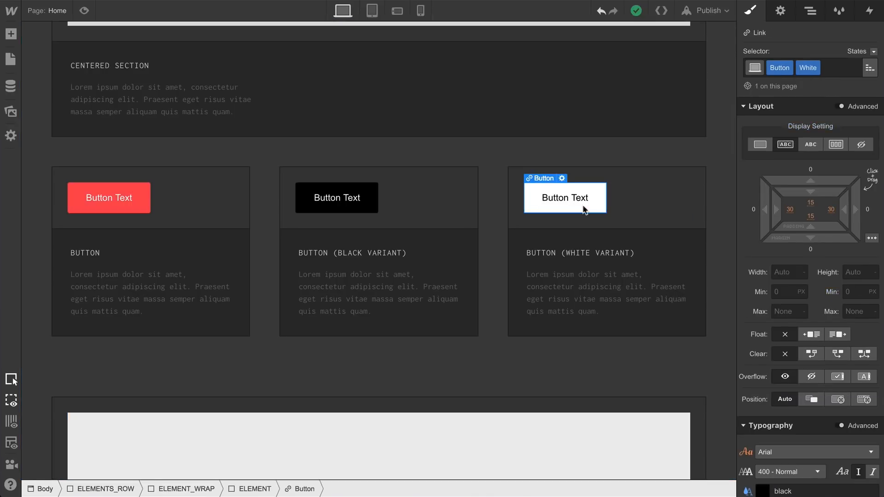
{"action": "scroll", "scroll_direction": "down", "scroll_amount": 3}
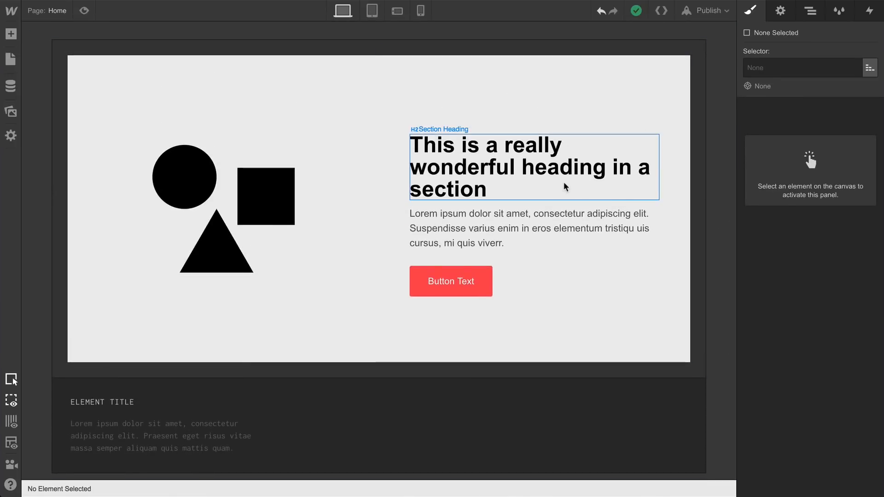
{"action": "left_click", "coordinate": [530, 228]}
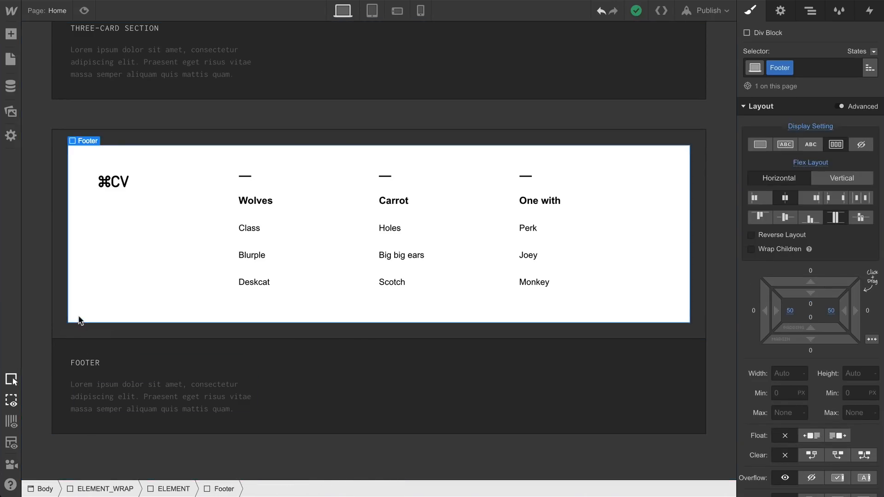
{"action": "left_click", "coordinate": [258, 12]}
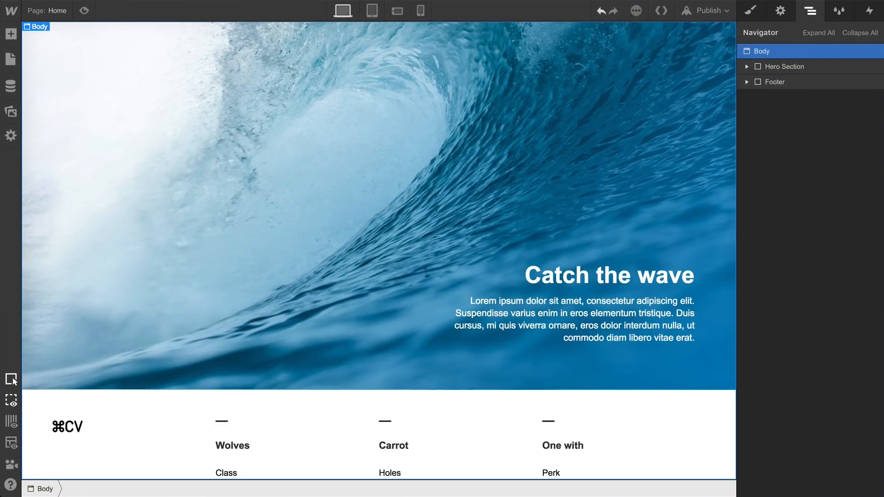
{"action": "scroll", "scroll_direction": "down", "scroll_amount": 3}
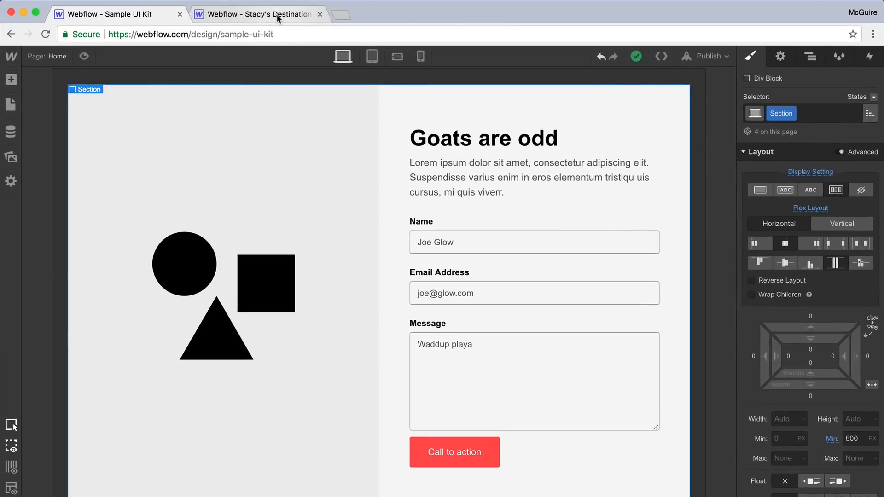
Step: Back in the UI kit, select the Message field of the Goats are odd contact form
{"action": "left_click", "coordinate": [257, 15]}
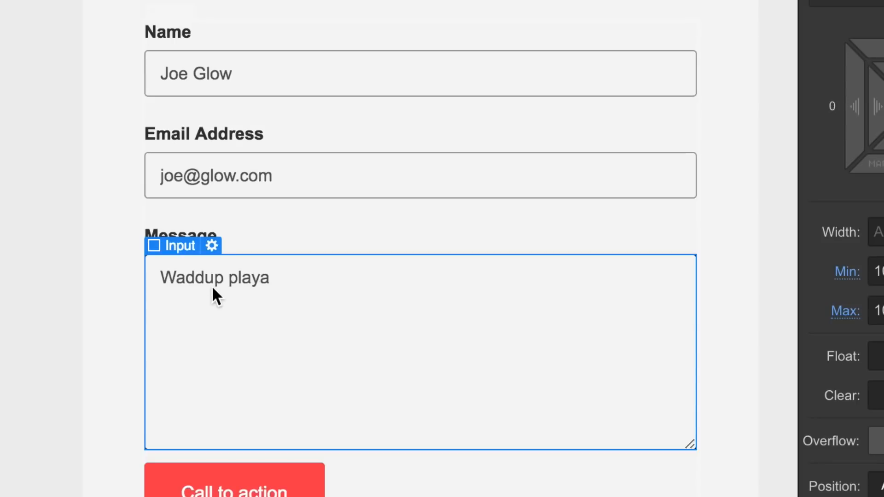
{"action": "left_click", "coordinate": [211, 246]}
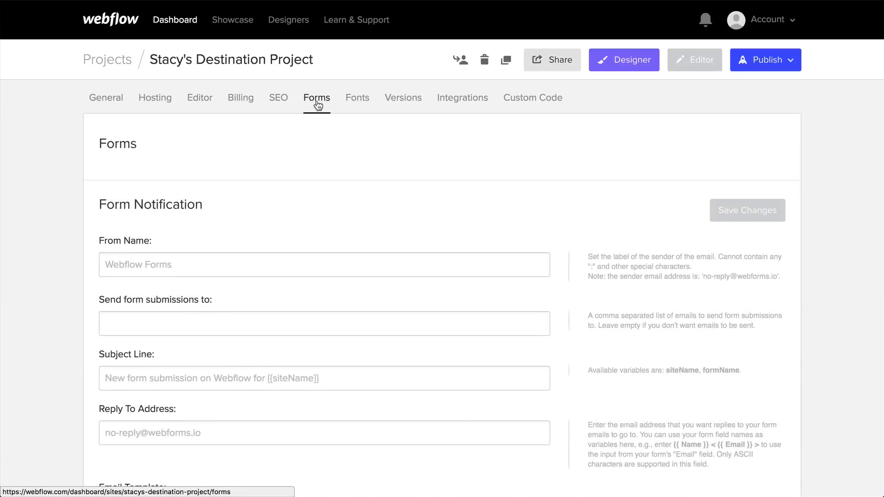
Step: Scroll through the destination project's still-empty Form Notification fields
{"action": "scroll", "scroll_direction": "down", "scroll_amount": 3}
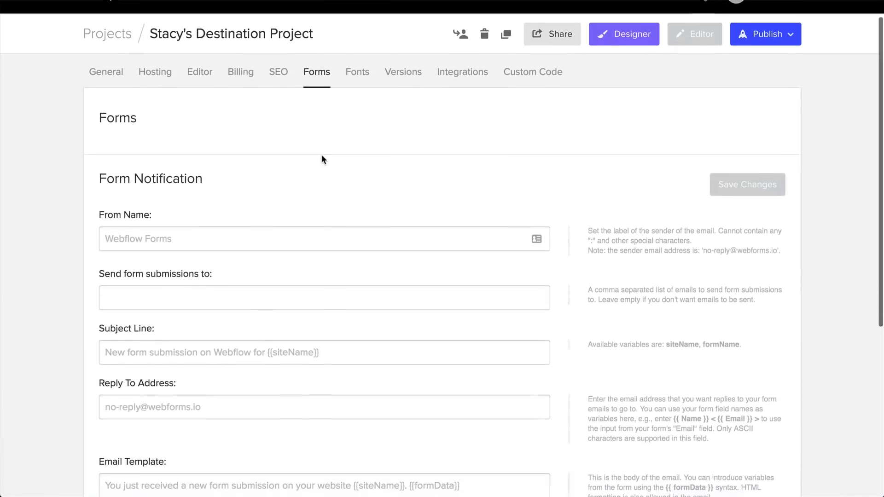
{"action": "scroll", "scroll_direction": "down", "scroll_amount": 3}
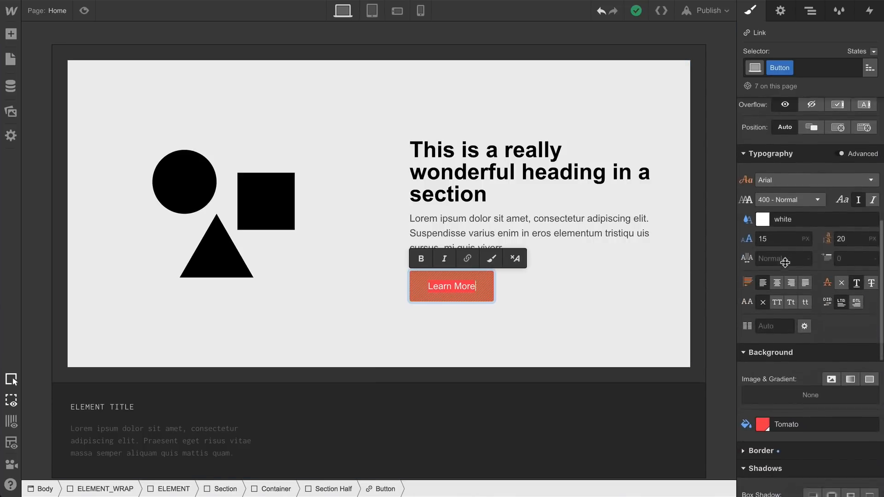
Step: Finish editing the section button so its label reads 'Learn More'
{"action": "left_click", "coordinate": [762, 425]}
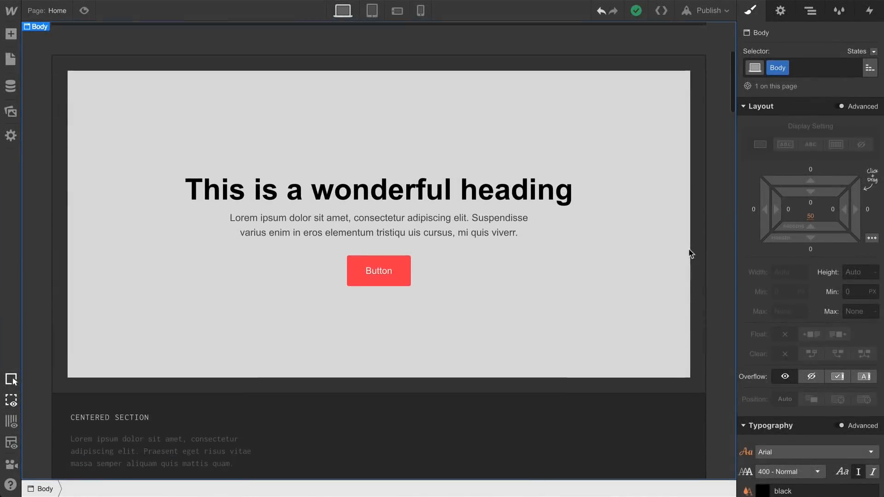
{"action": "scroll", "scroll_direction": "down", "scroll_amount": 3}
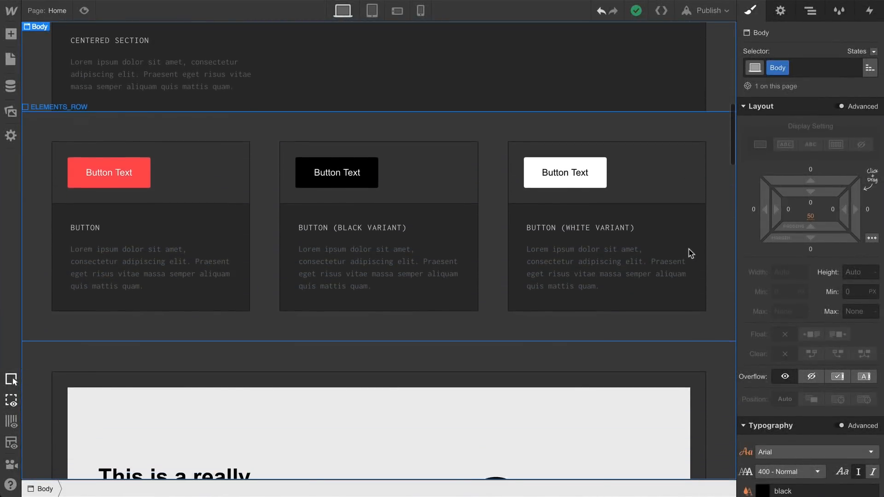
{"action": "scroll", "scroll_direction": "down", "scroll_amount": 3}
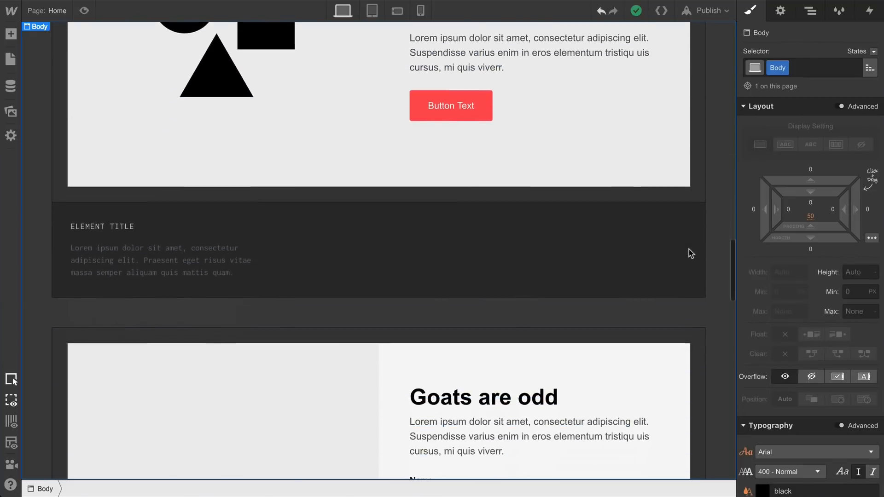
{"action": "scroll", "scroll_direction": "down", "scroll_amount": 3}
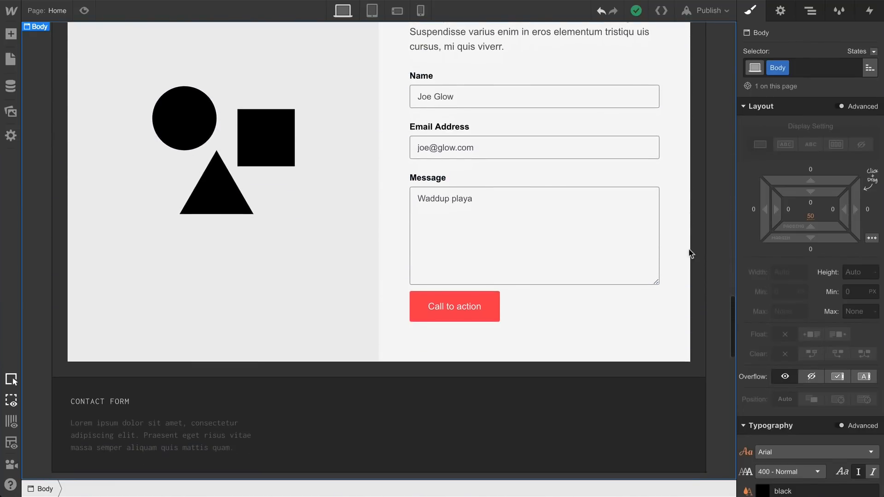
{"action": "scroll", "scroll_direction": "down", "scroll_amount": 3}
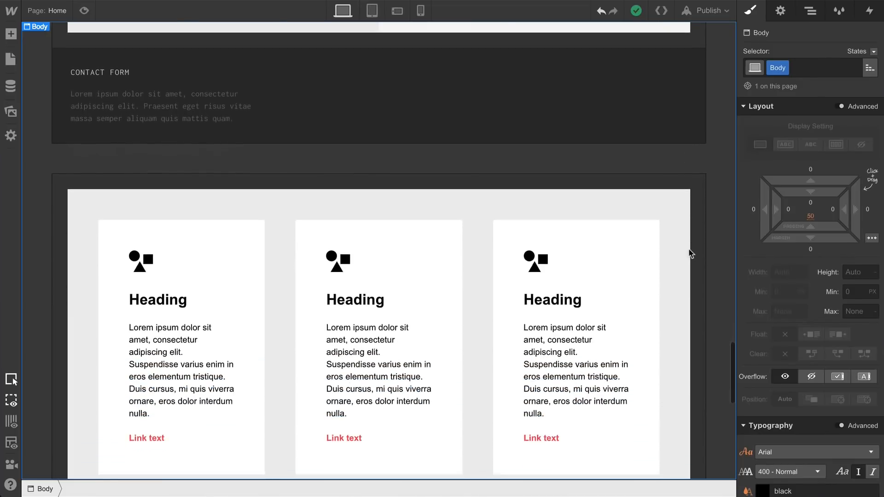
{"action": "scroll", "scroll_direction": "down", "scroll_amount": 3}
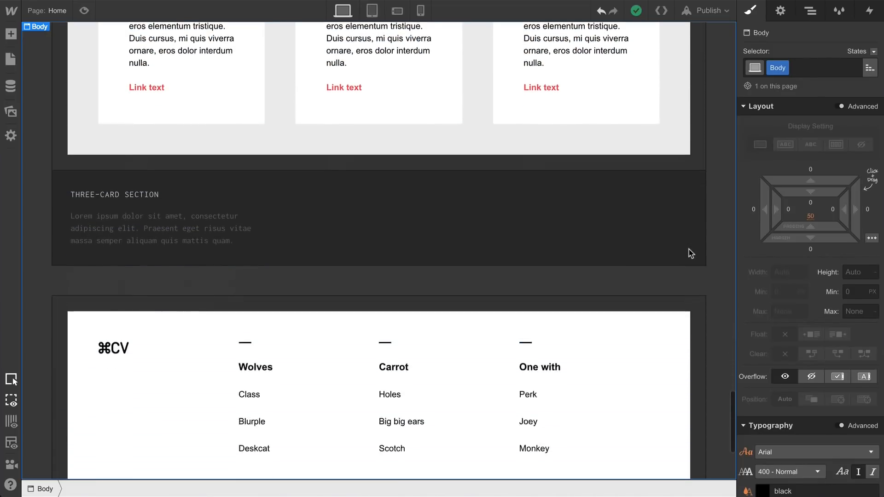